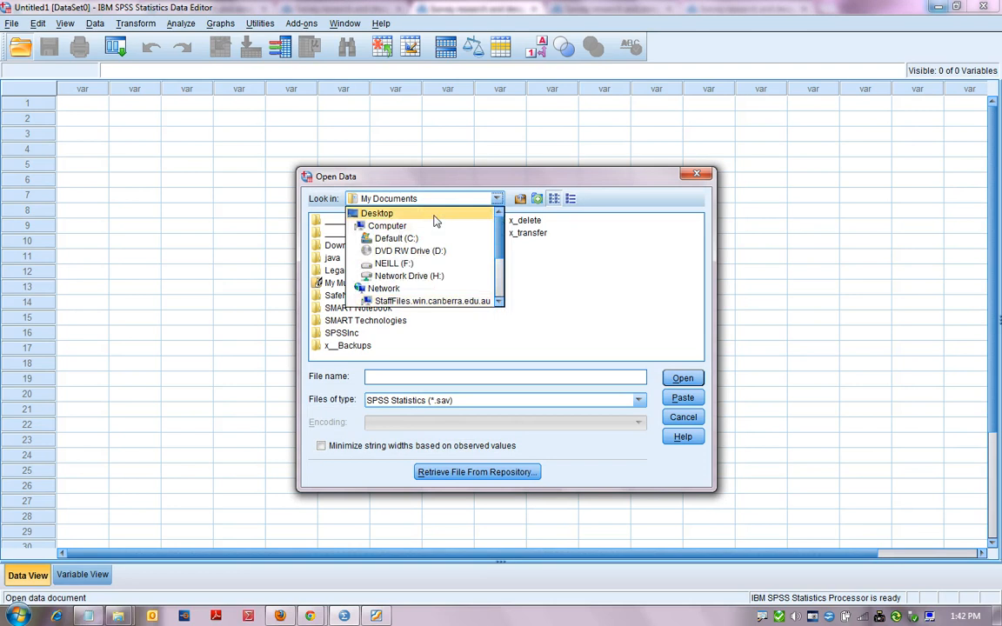
Step: Import World95.xls from the Desktop, reading variable names from the sheet
{"action": "left_click", "coordinate": [376, 213]}
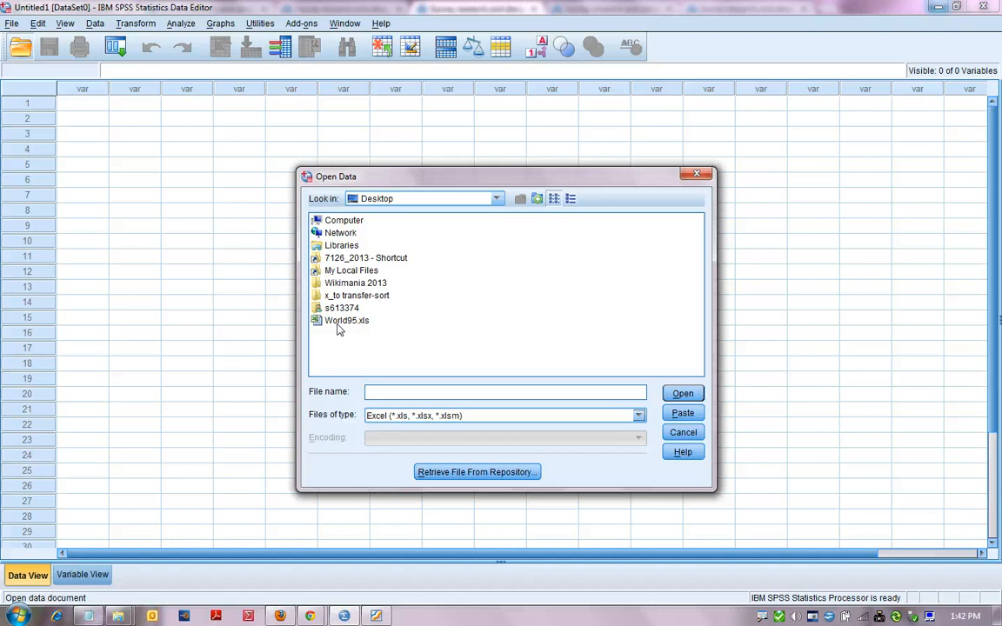
{"action": "double_click", "coordinate": [346, 321]}
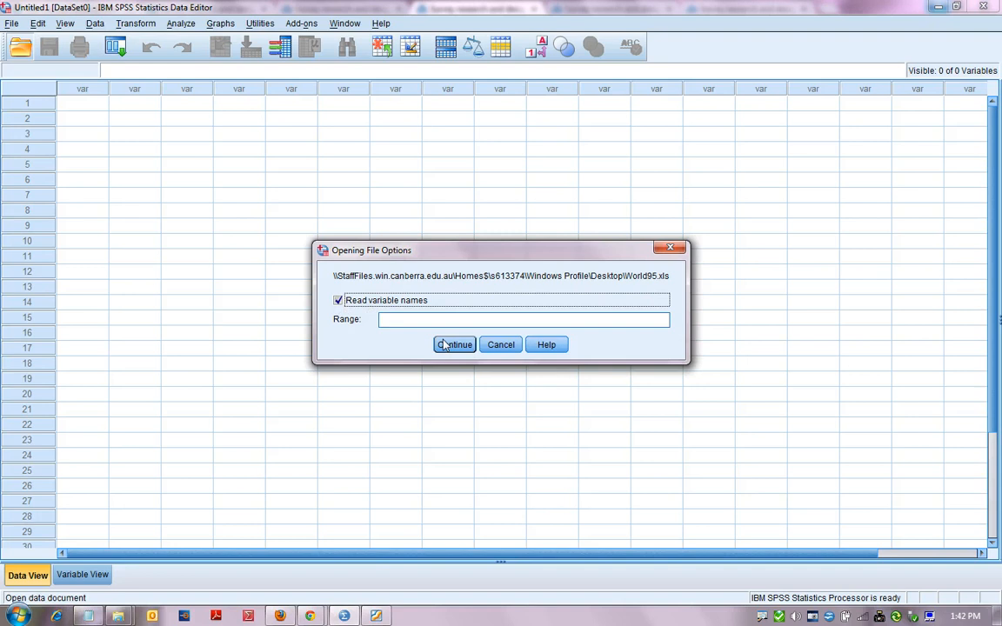
{"action": "left_click", "coordinate": [455, 345]}
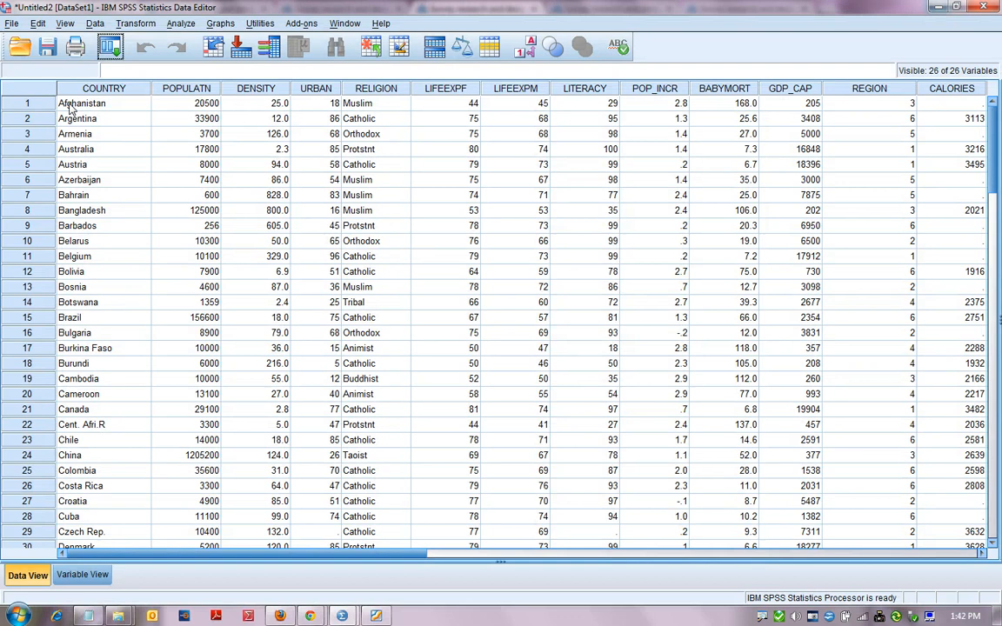
Step: Save the dataset as World95.sav and review its variable definitions in Variable View
{"action": "left_click", "coordinate": [81, 102]}
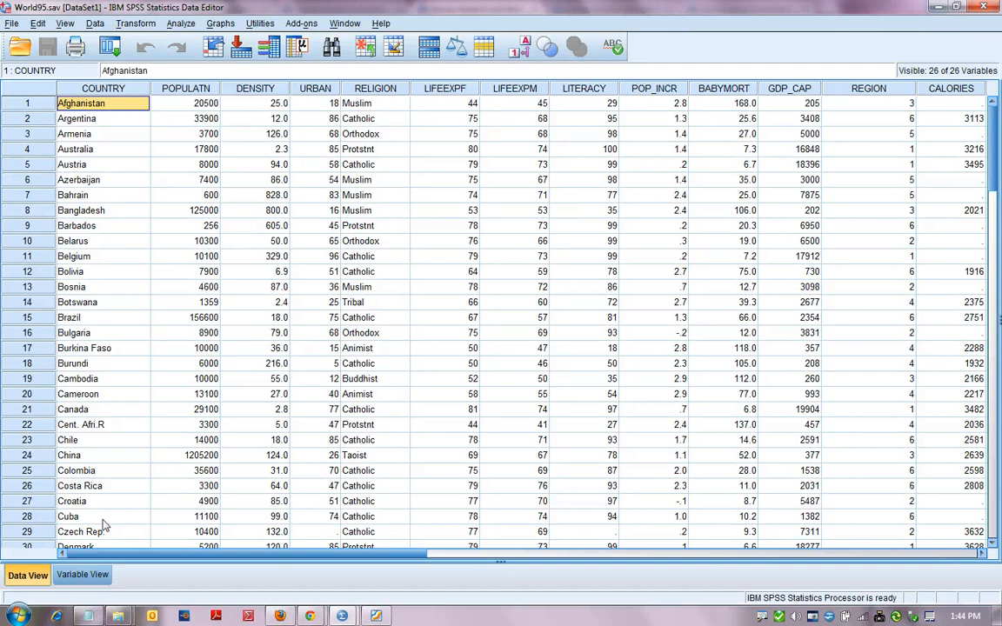
{"action": "left_click", "coordinate": [82, 574]}
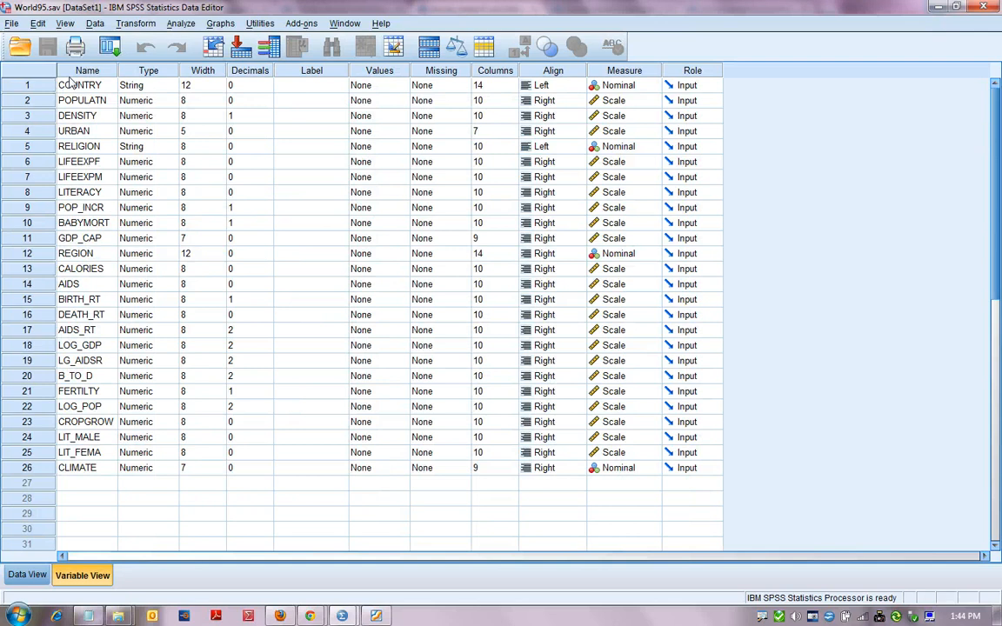
{"action": "left_click", "coordinate": [27, 575]}
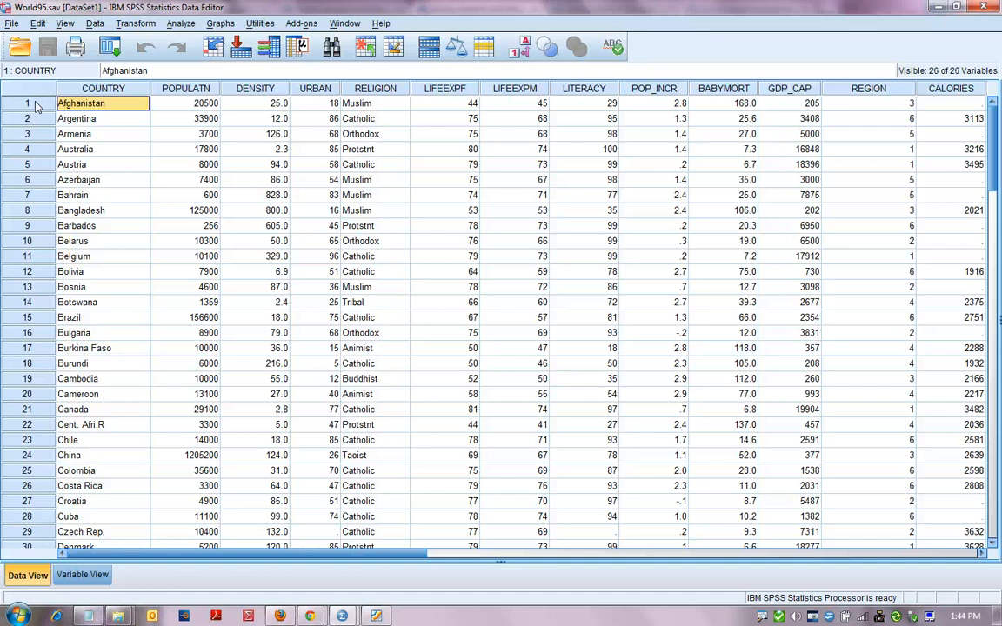
{"action": "mouse_move", "coordinate": [93, 470]}
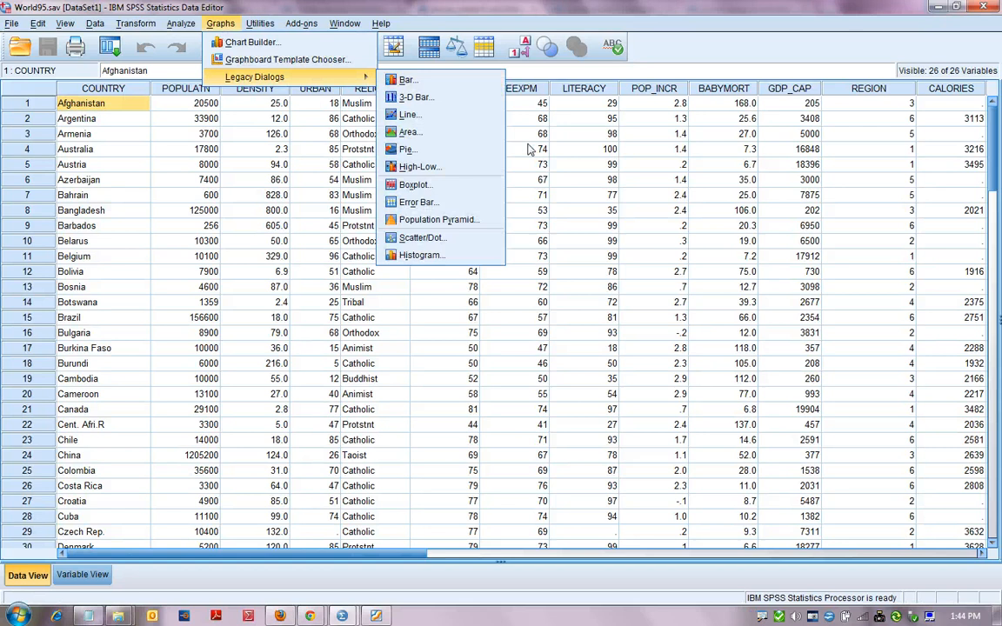
Step: Build a histogram of female life expectancy (LIFEEXPF) via the legacy Histogram dialog
{"action": "left_click", "coordinate": [421, 255]}
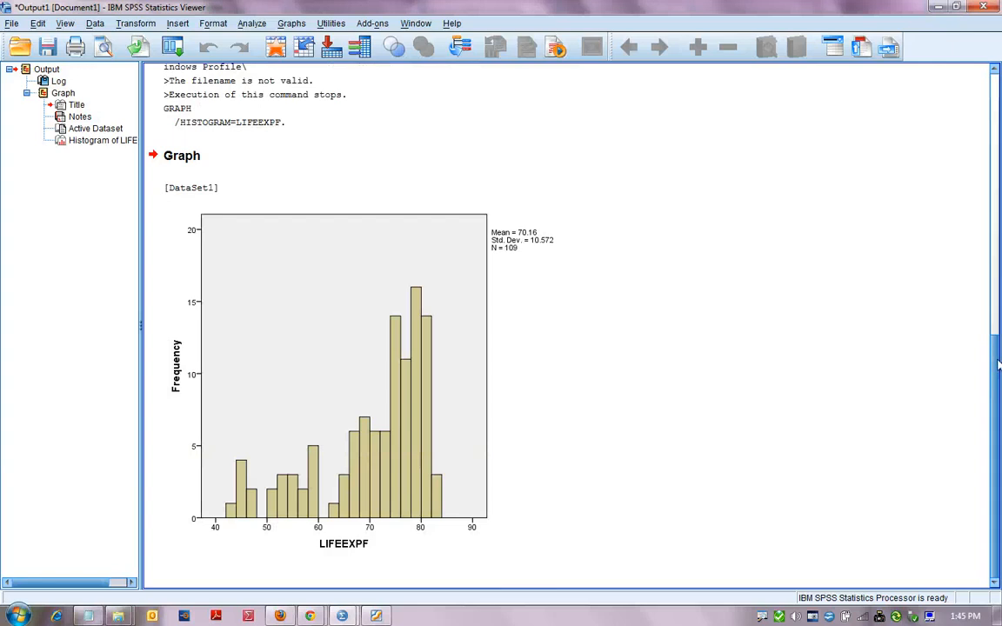
Step: Save the histogram output as World95.spv and bring up the Frequencies dialog
{"action": "left_click", "coordinate": [47, 47]}
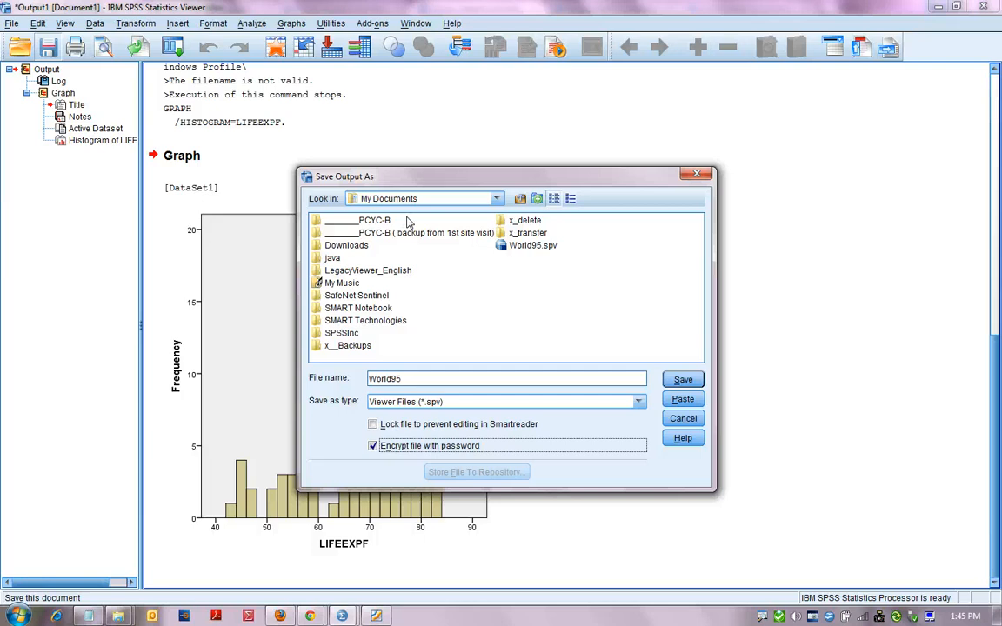
{"action": "left_click", "coordinate": [683, 379]}
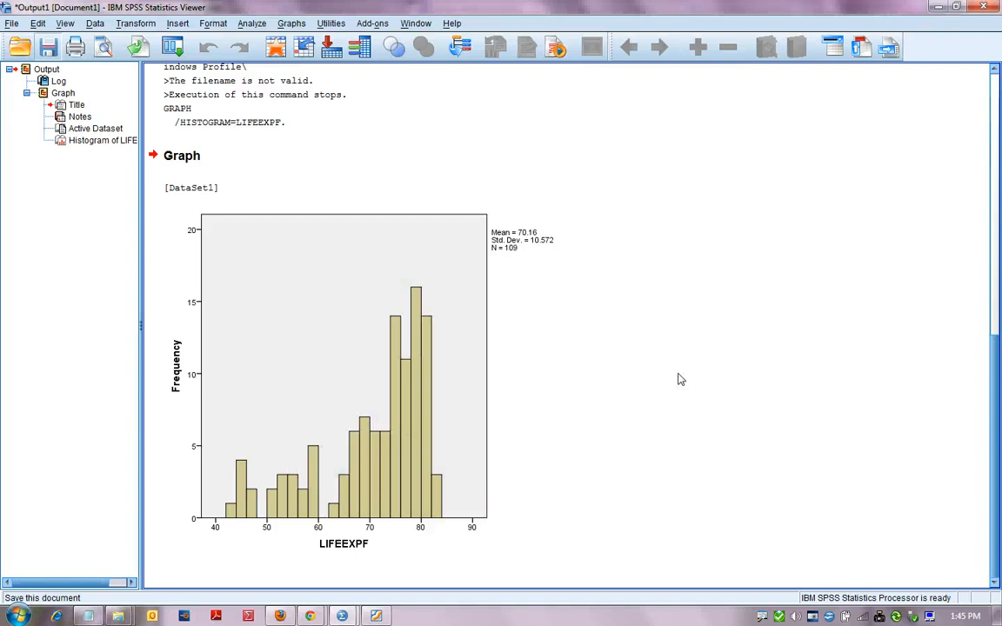
{"action": "left_click", "coordinate": [292, 24]}
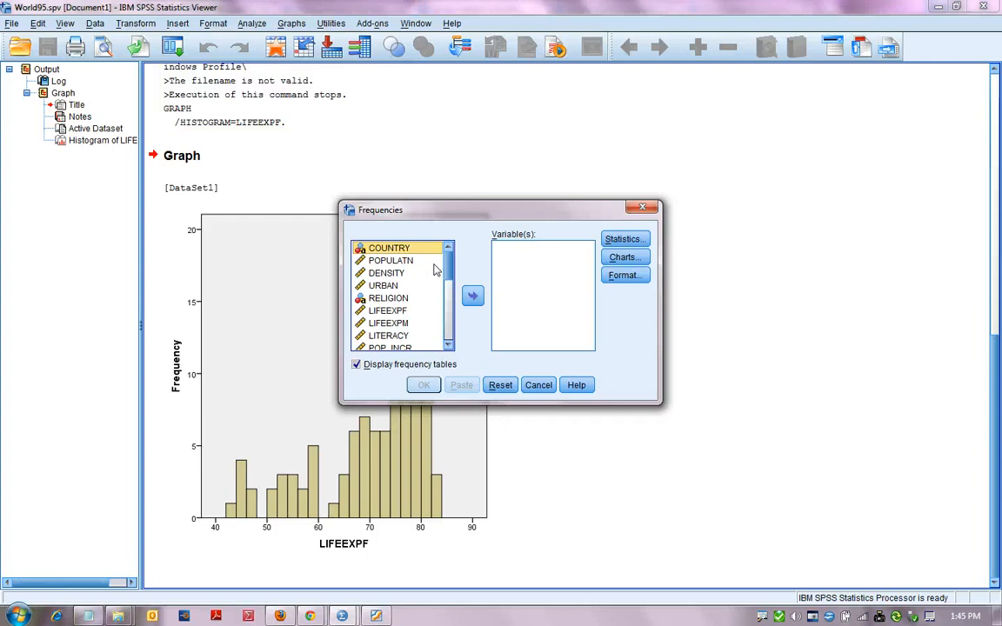
Step: Add LIFEEXPF to Frequencies and paste the command into a new syntax document
{"action": "left_click", "coordinate": [473, 296]}
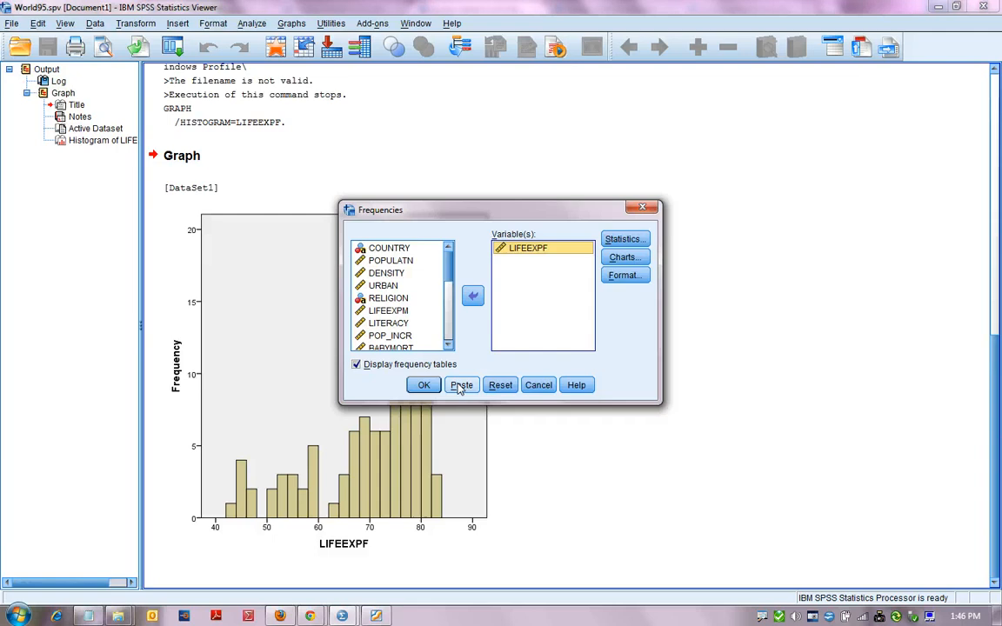
{"action": "left_click", "coordinate": [461, 384]}
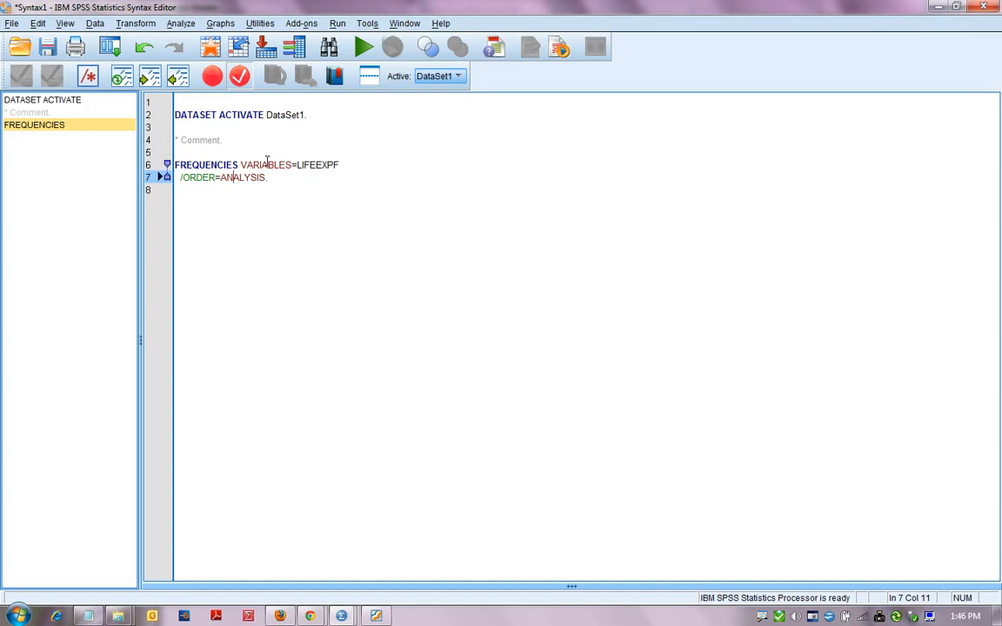
Step: Run the pasted FREQUENCIES syntax for LIFEEXPF, then go back to Variable View
{"action": "left_click", "coordinate": [363, 47]}
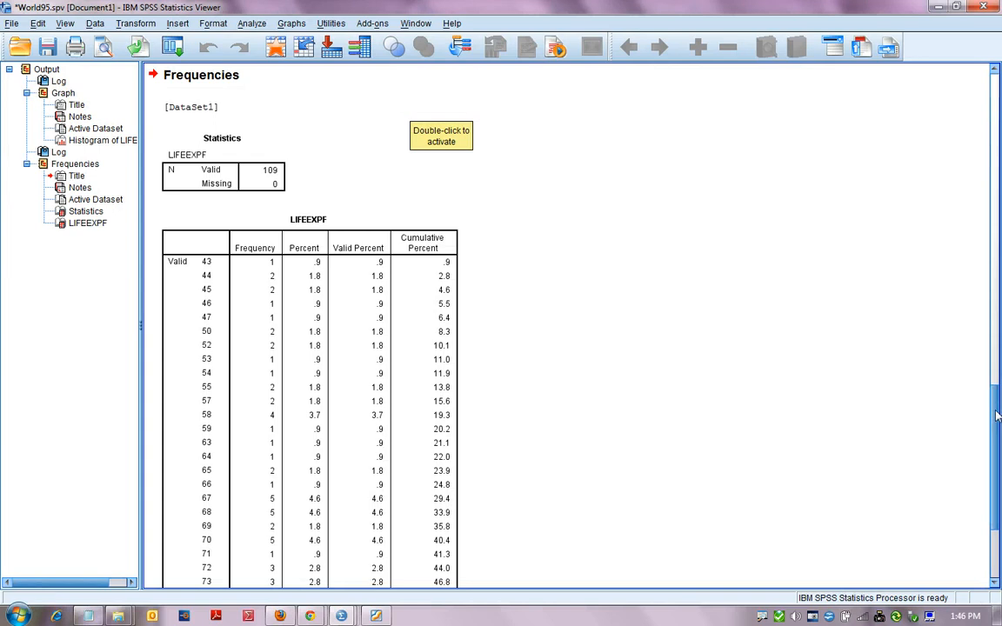
{"action": "left_click", "coordinate": [416, 24]}
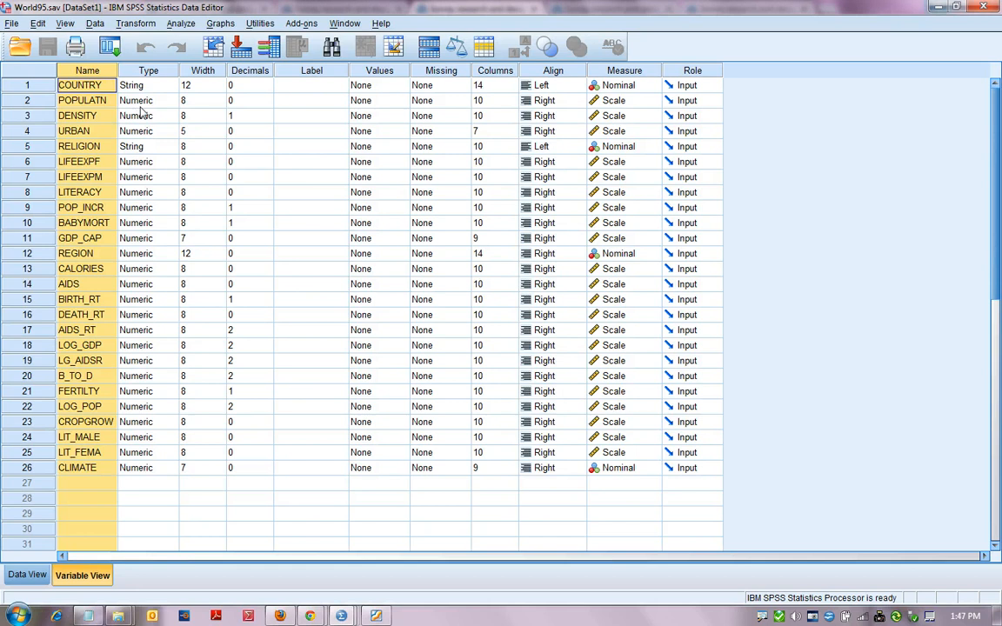
Step: Inspect POPULATN's type, label LIFEEXPF 'Life Expectancy of Females', and add COUNTRY value label 1 = Males
{"action": "left_click", "coordinate": [170, 100]}
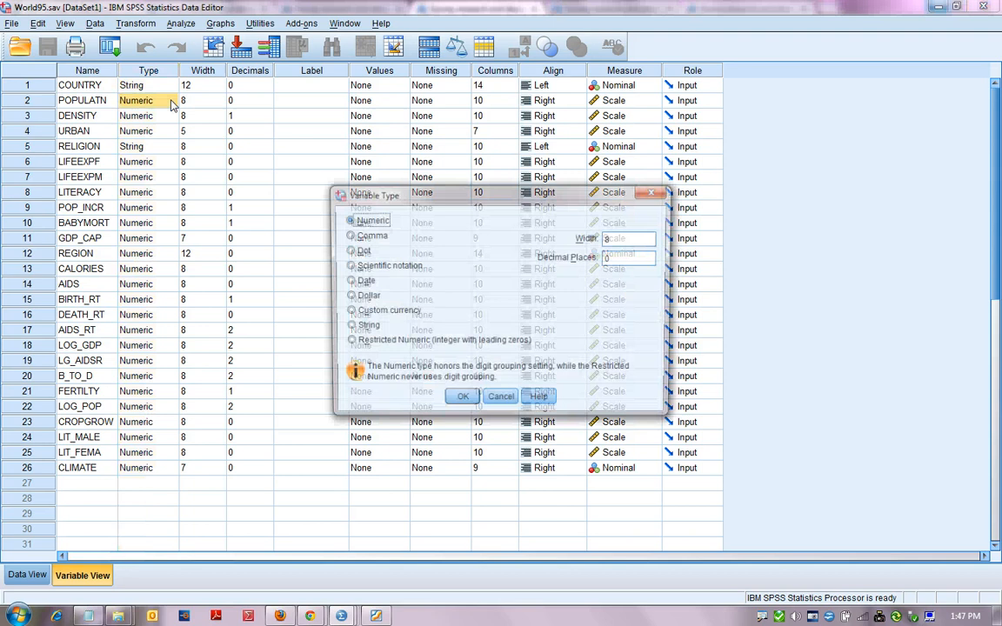
{"action": "left_click", "coordinate": [463, 396]}
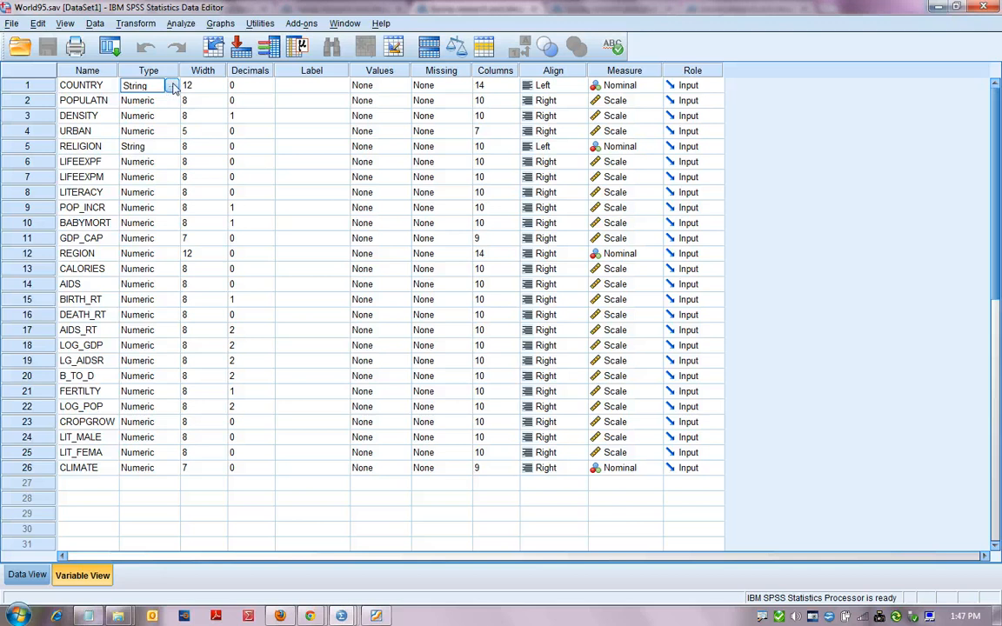
{"action": "left_click", "coordinate": [200, 86]}
{"action": "type", "text": "Life Expectancy of Females"}
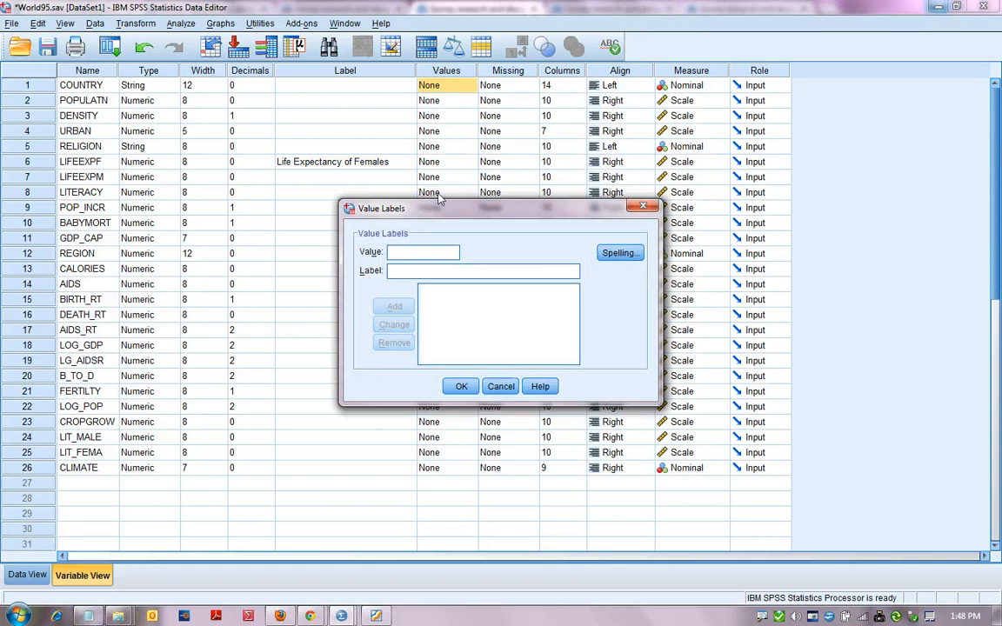
{"action": "left_click", "coordinate": [393, 306]}
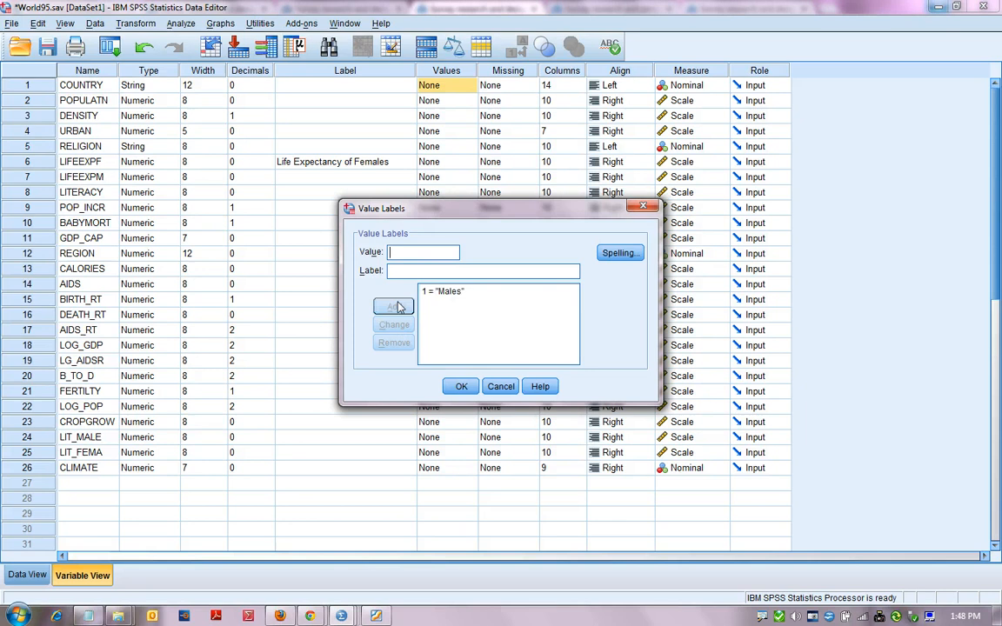
Step: Confirm COUNTRY's value label 1 = 'Males' with OK
{"action": "left_click", "coordinate": [461, 386]}
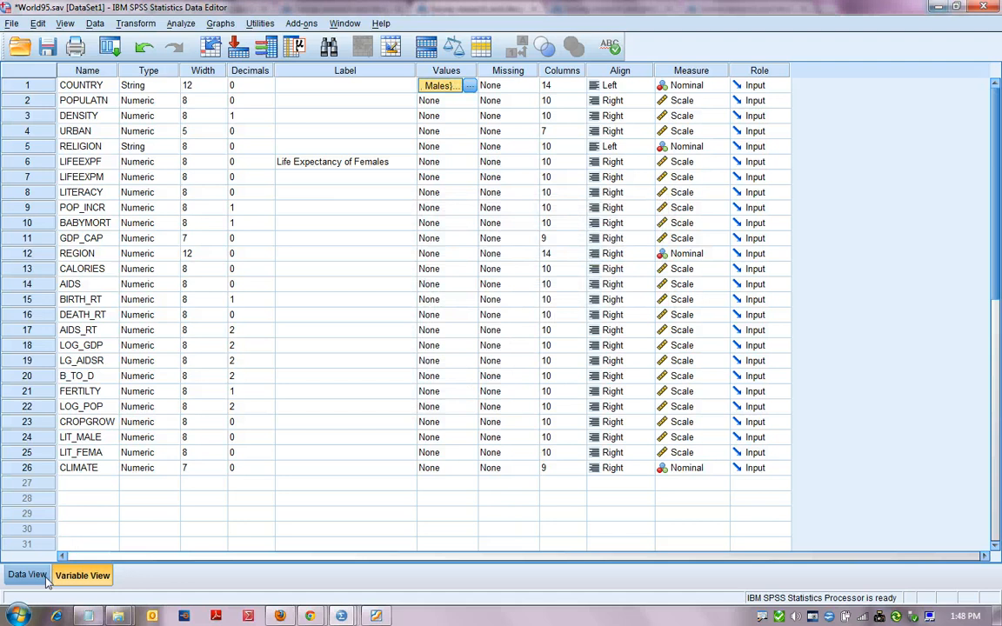